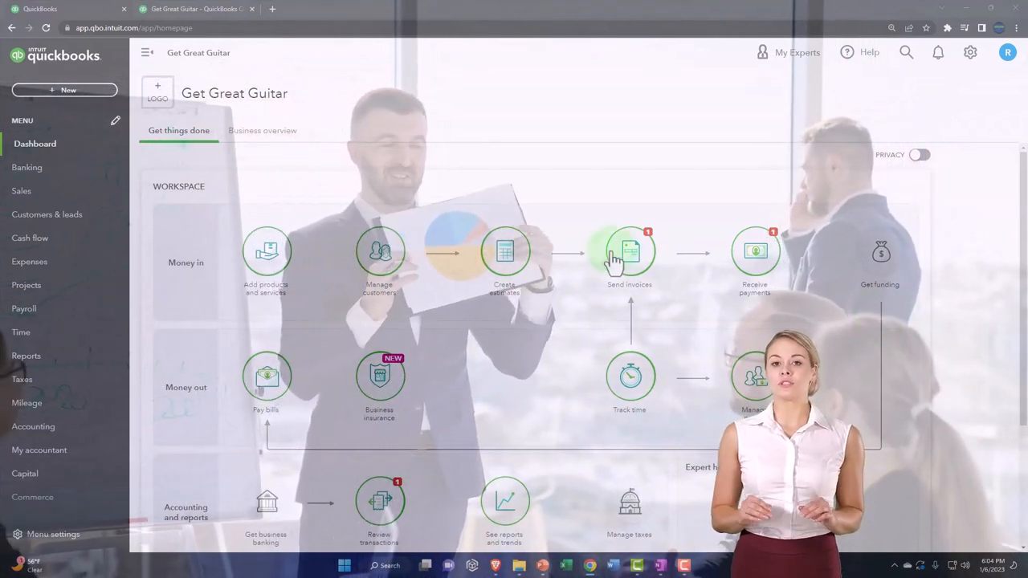
# - Show the + New create list grouped by customers, vendors, employees and other, then dismiss it
pyautogui.click(64, 90)
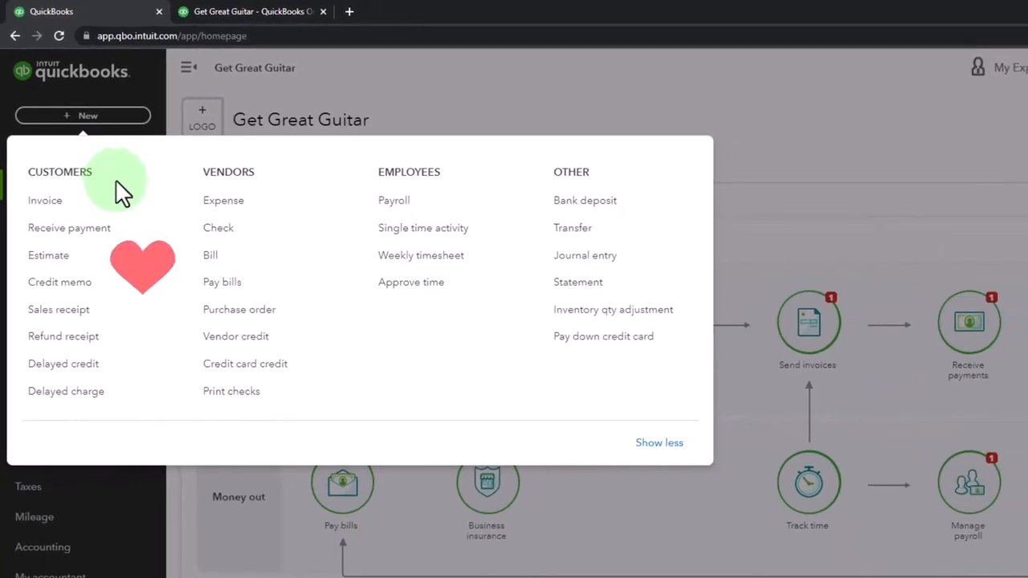
pyautogui.moveTo(366, 185)
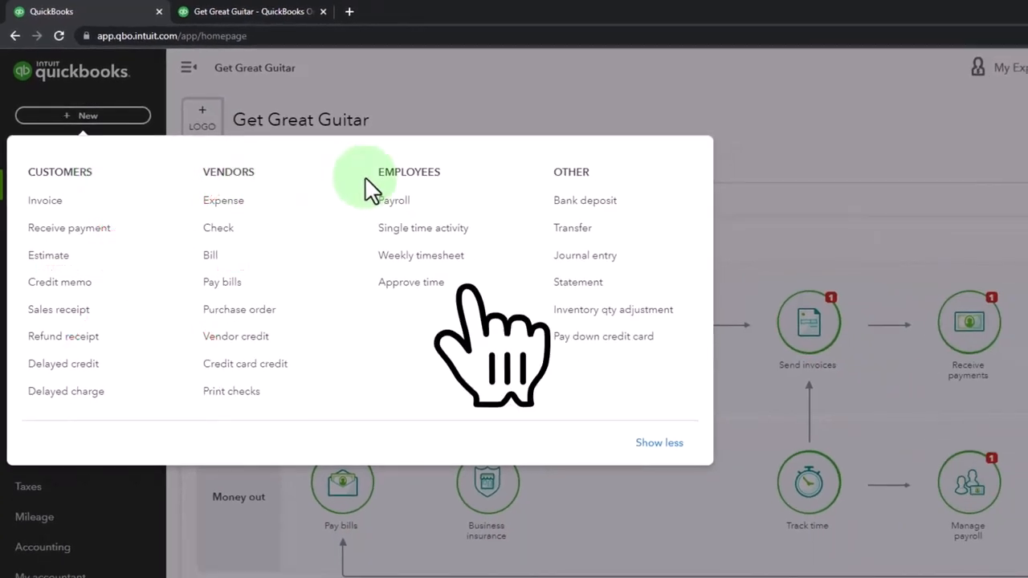
pyautogui.click(490, 345)
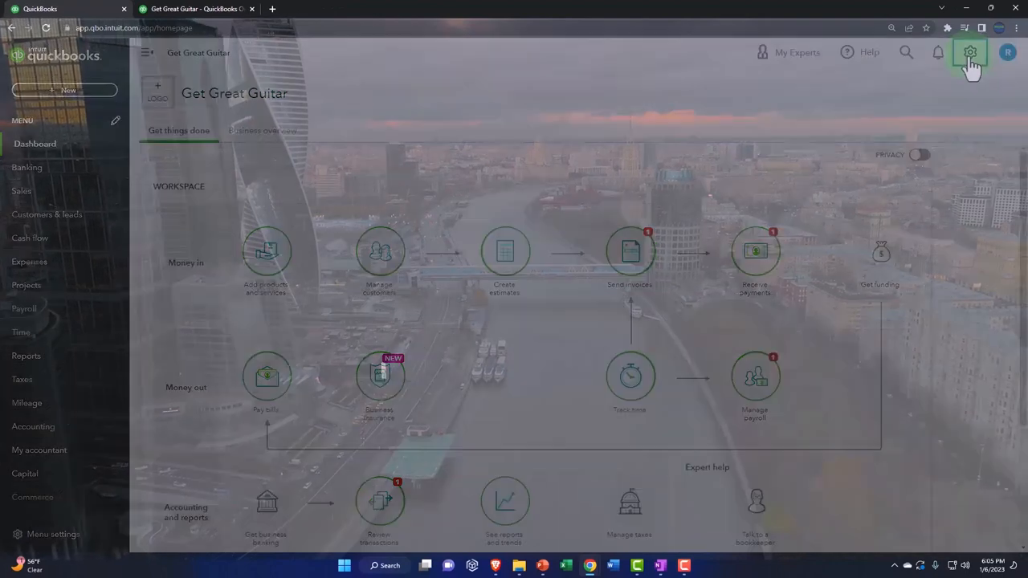
# - Show the gear menu for account and company settings, then reopen the + New create list
pyautogui.click(970, 51)
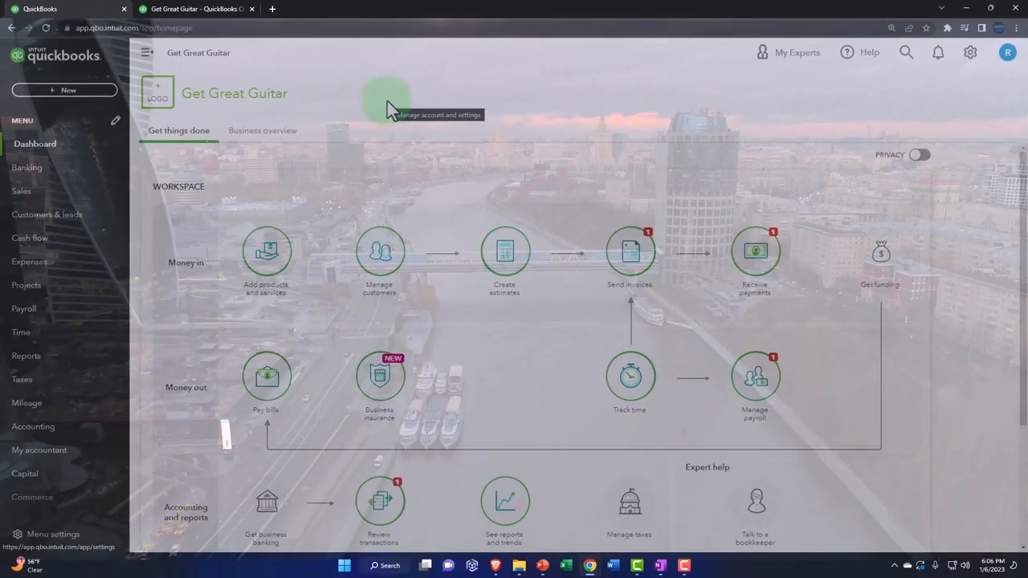
pyautogui.moveTo(276, 118)
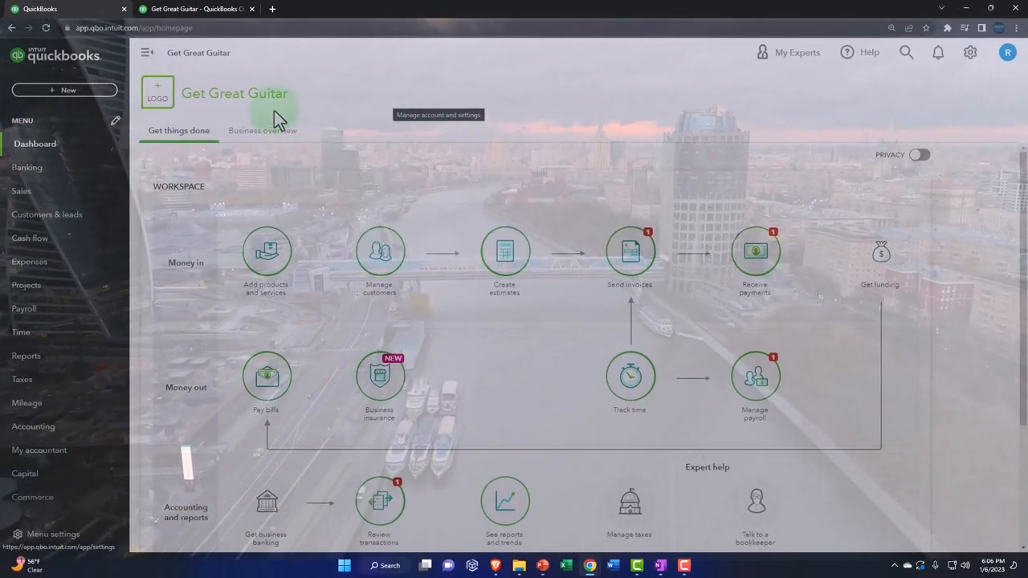
pyautogui.click(68, 90)
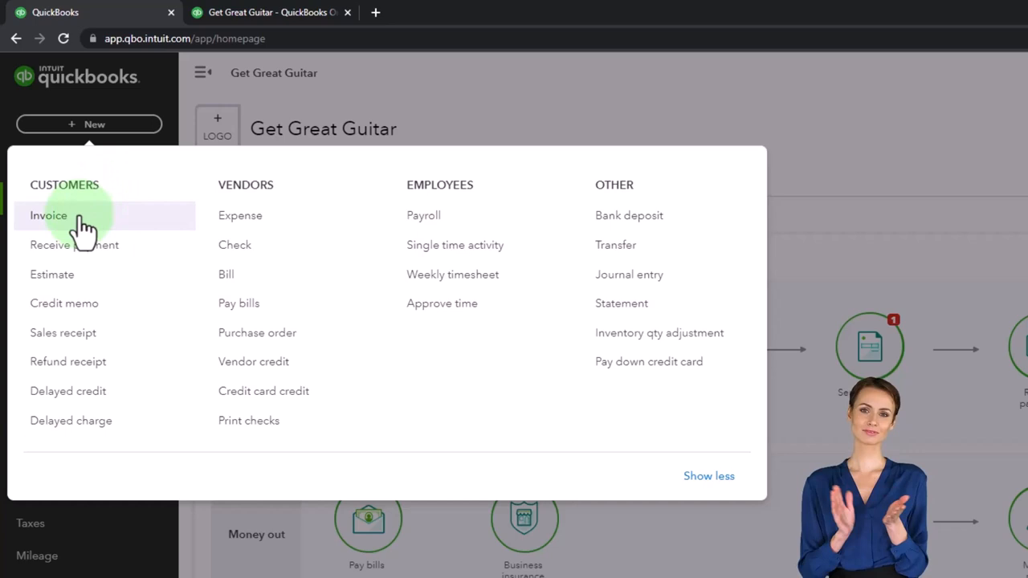
pyautogui.moveTo(235, 244)
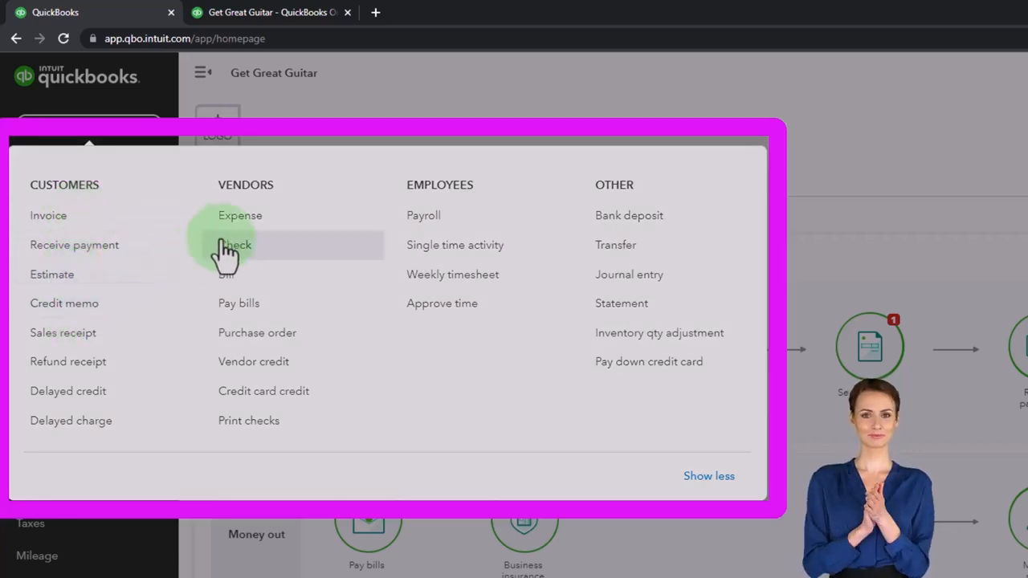
pyautogui.moveTo(233, 281)
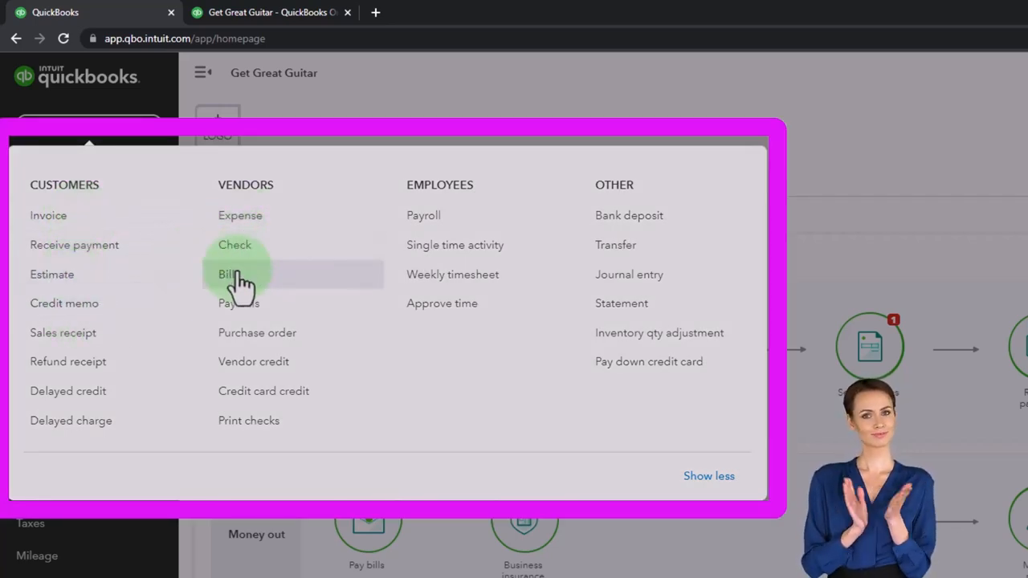
pyautogui.moveTo(424, 215)
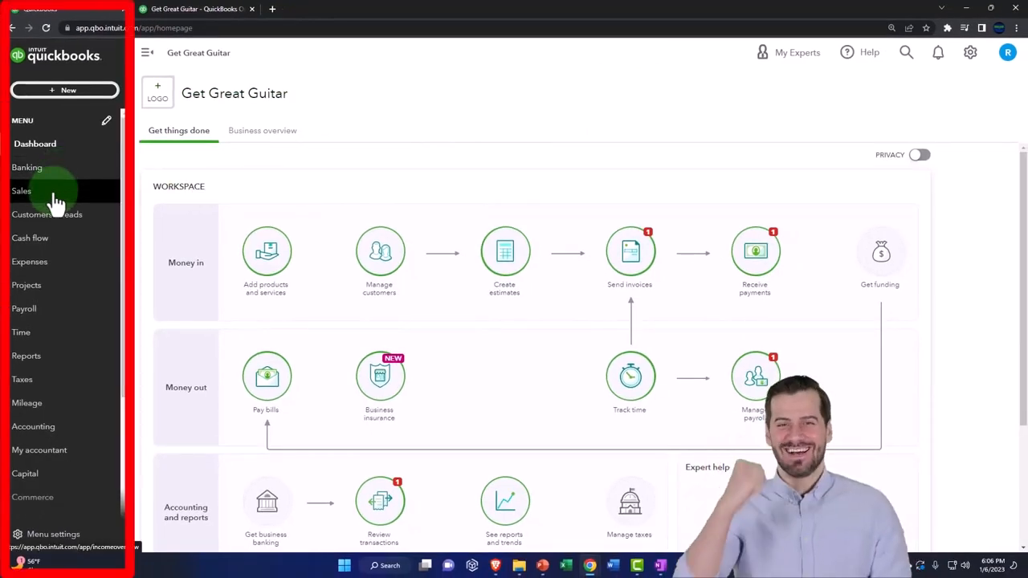
# - Go to Sales and land on the Customers page with its add-or-import prompt
pyautogui.click(22, 190)
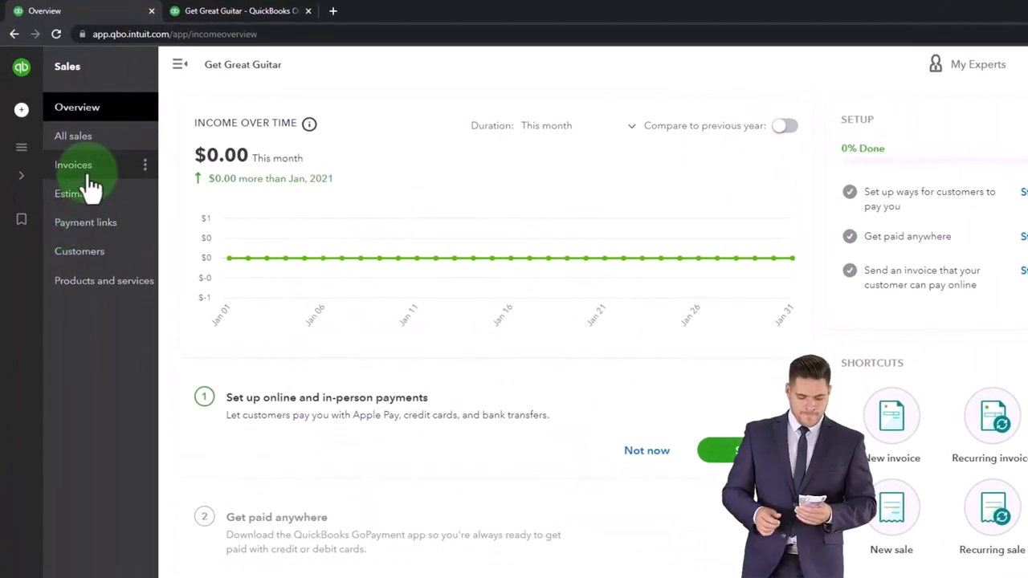
pyautogui.click(81, 251)
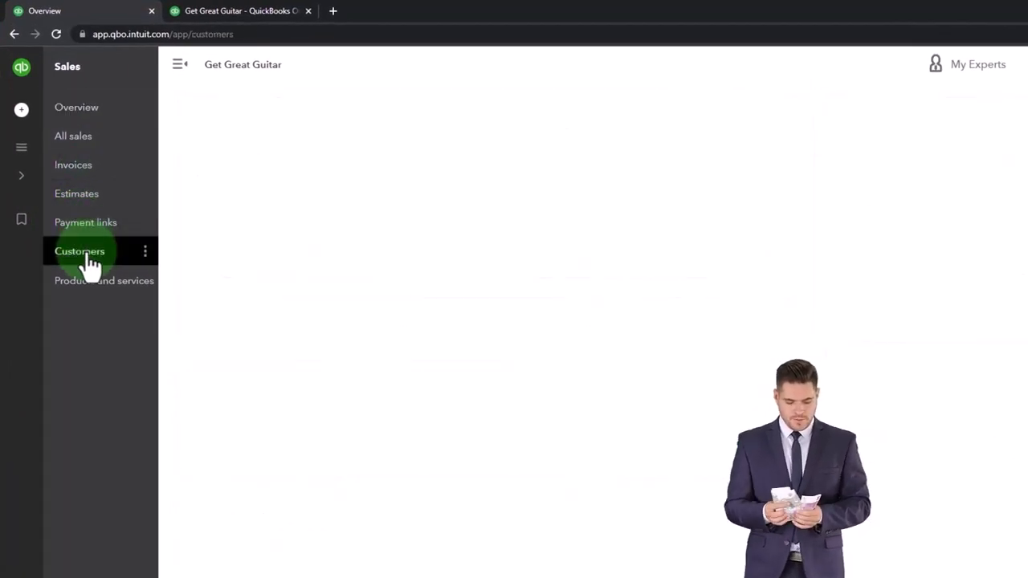
pyautogui.click(80, 251)
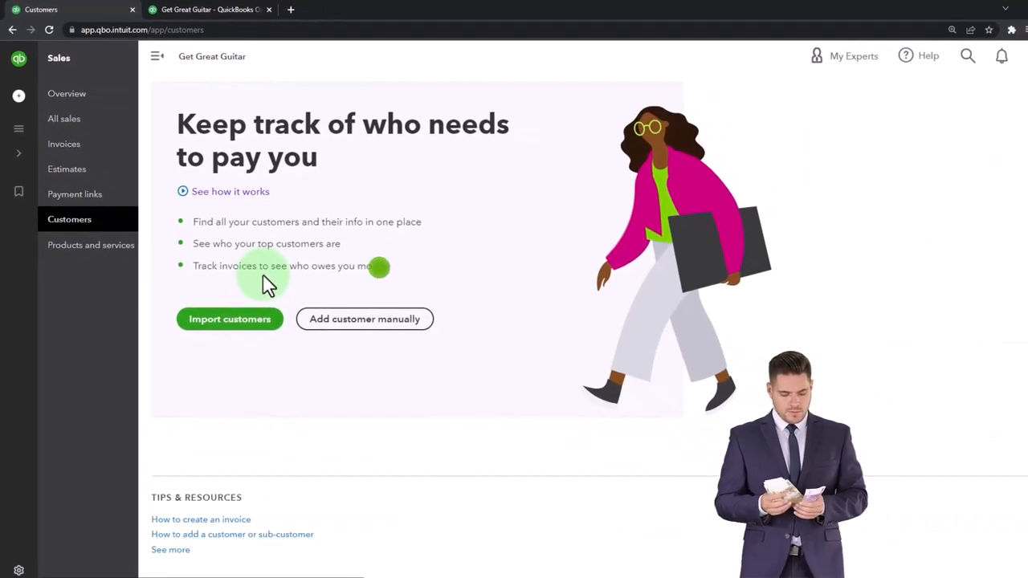
pyautogui.moveTo(277, 393)
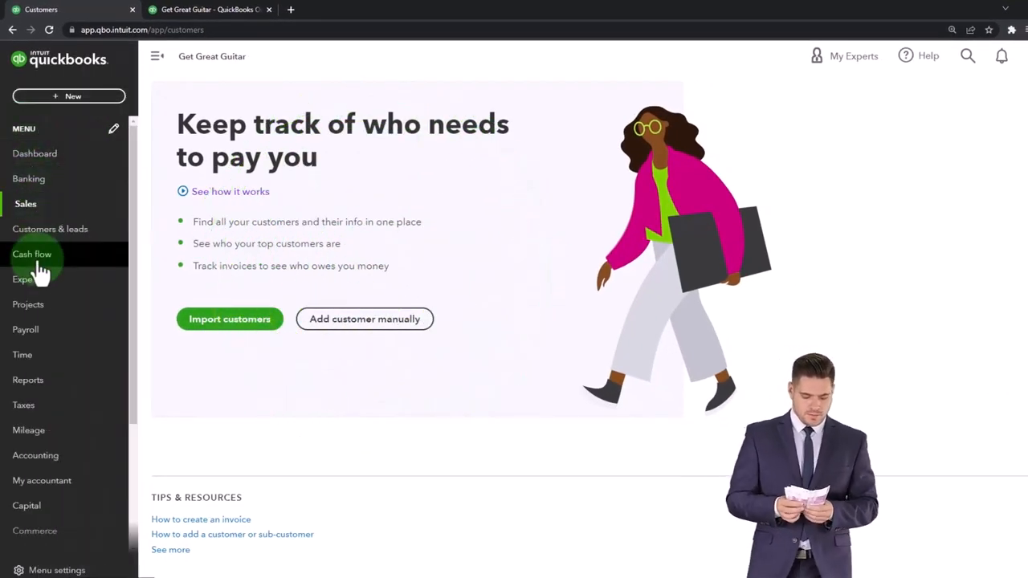
# - Visit Expenses and Payroll, then bring up the Customize your menu dialog from the MENU pencil
pyautogui.click(26, 279)
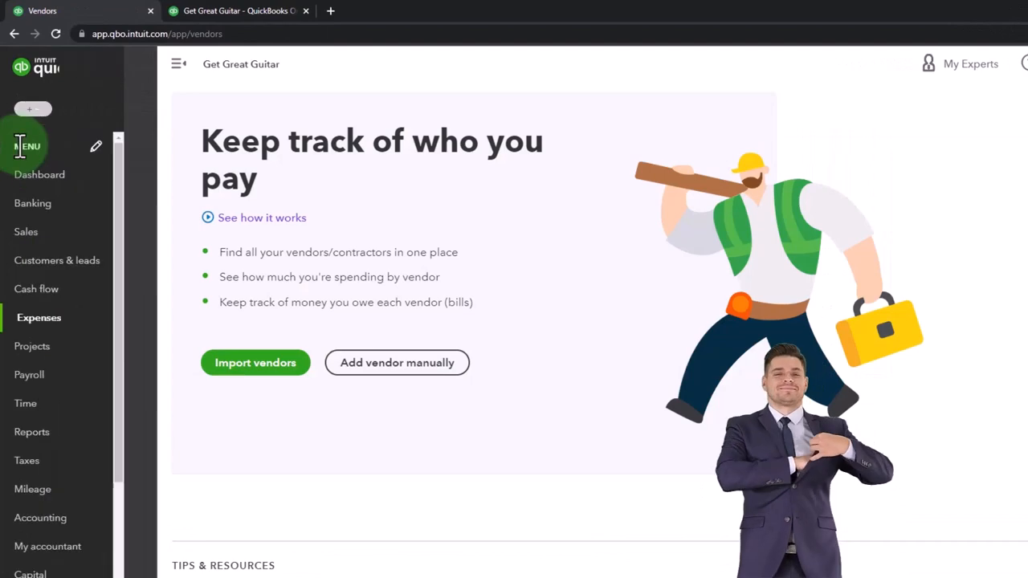
pyautogui.click(29, 374)
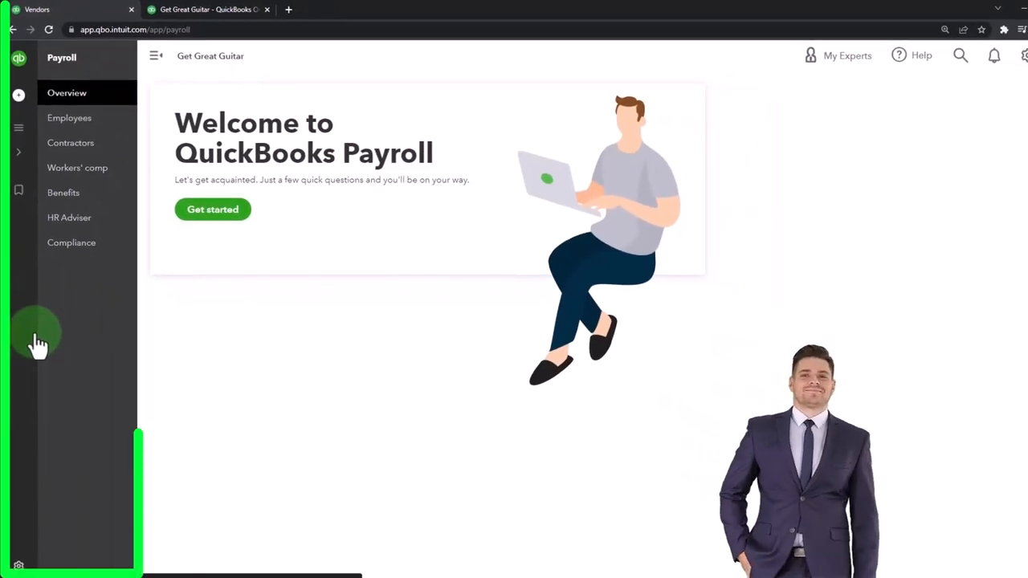
pyautogui.click(35, 337)
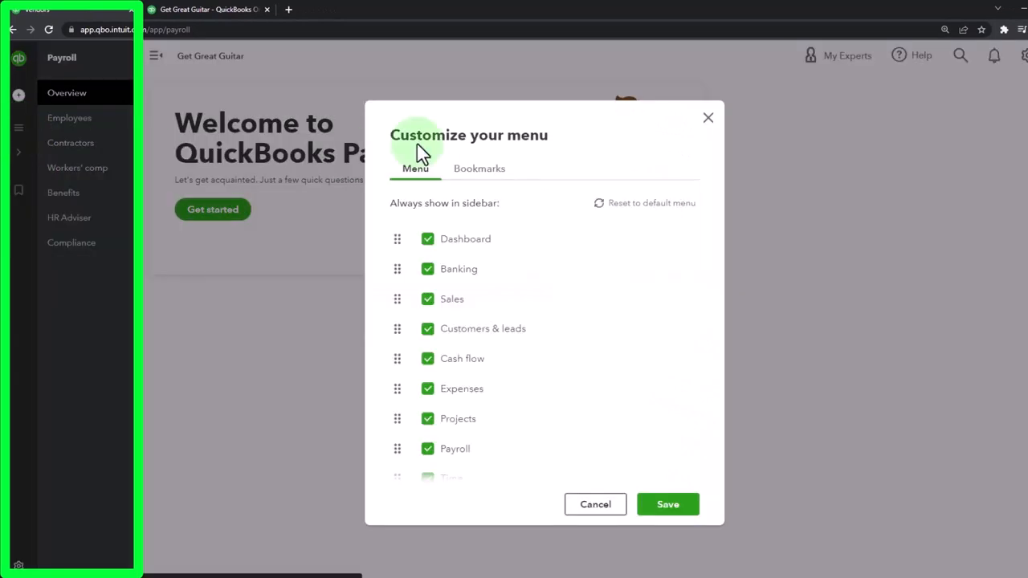